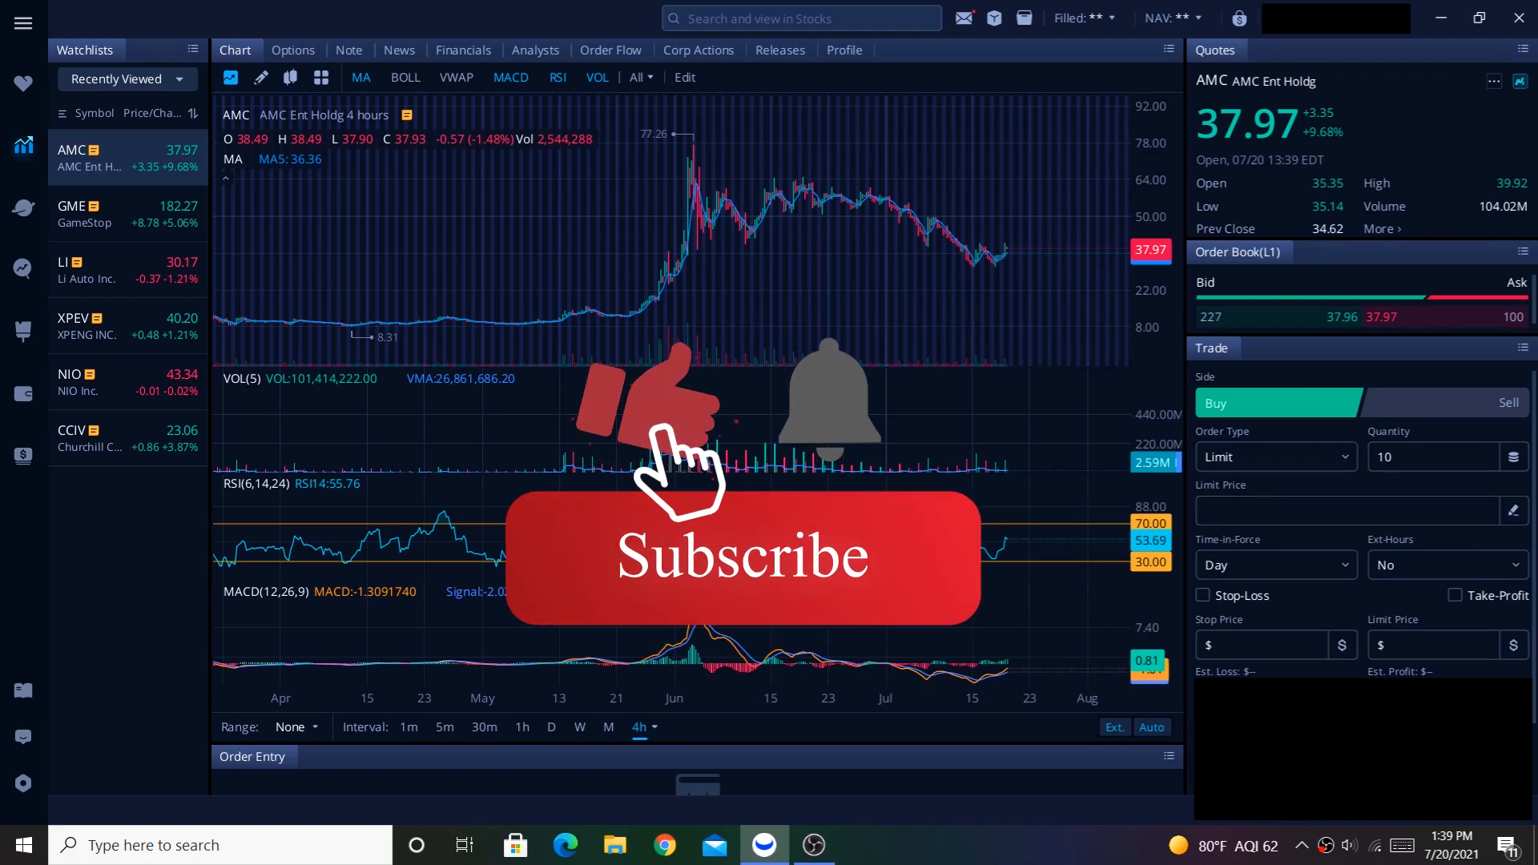
{"action": "left_click", "coordinate": [741, 558]}
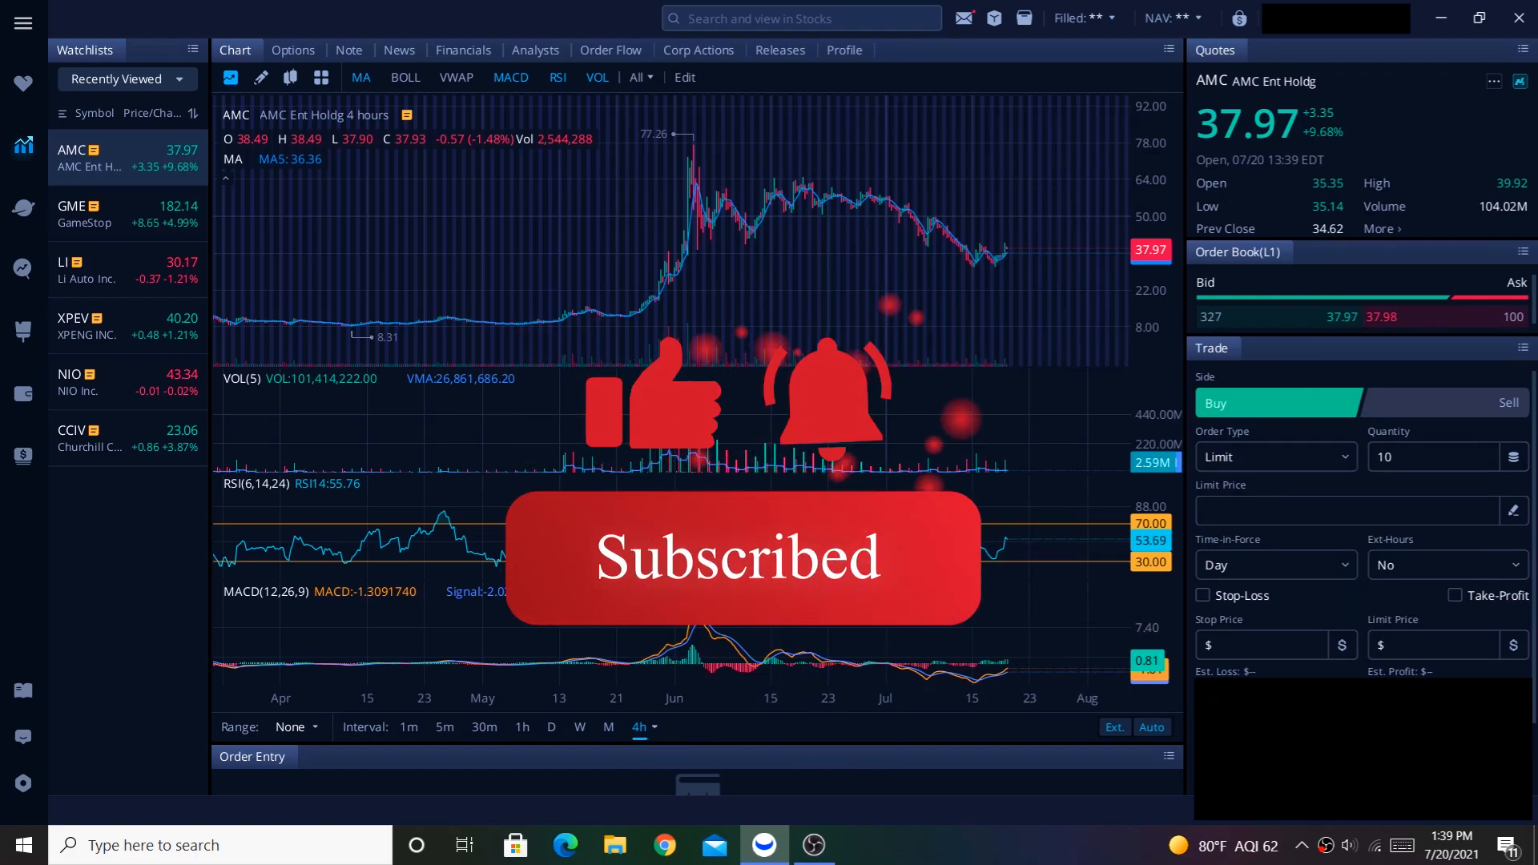